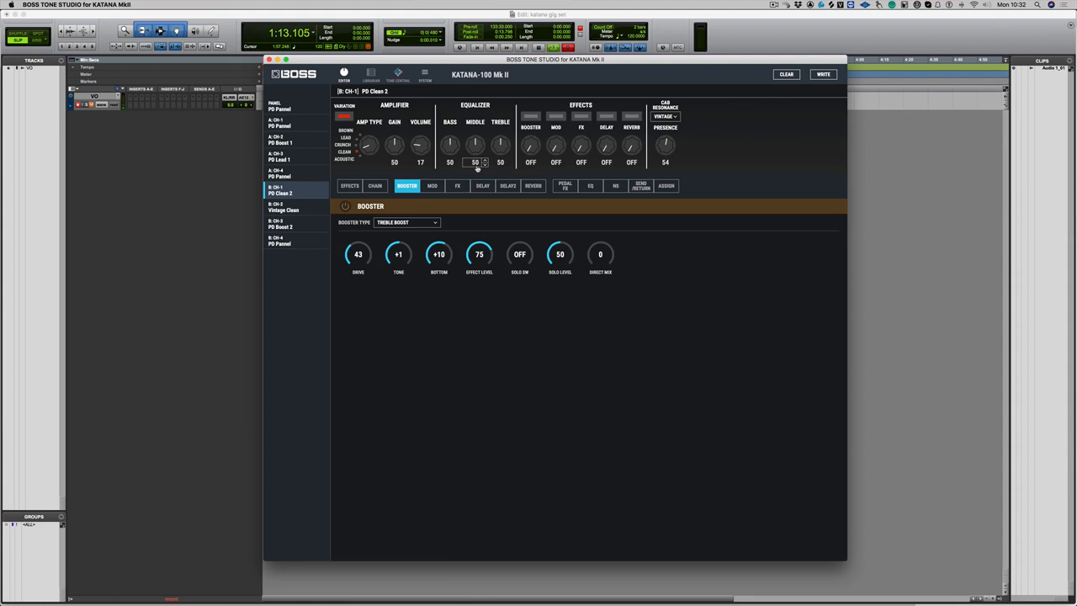
# Sweep the amplifier Gain knob up to maximum and settle it back around 55.
pyautogui.moveTo(393, 145); pyautogui.dragTo(393, 118)
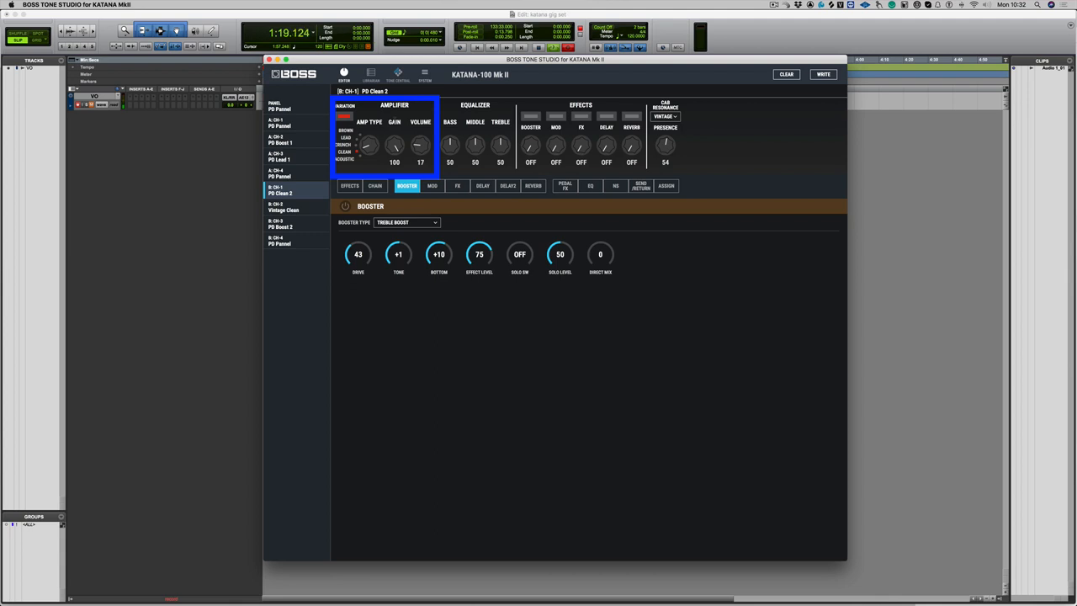
pyautogui.moveTo(393, 145); pyautogui.dragTo(394, 155)
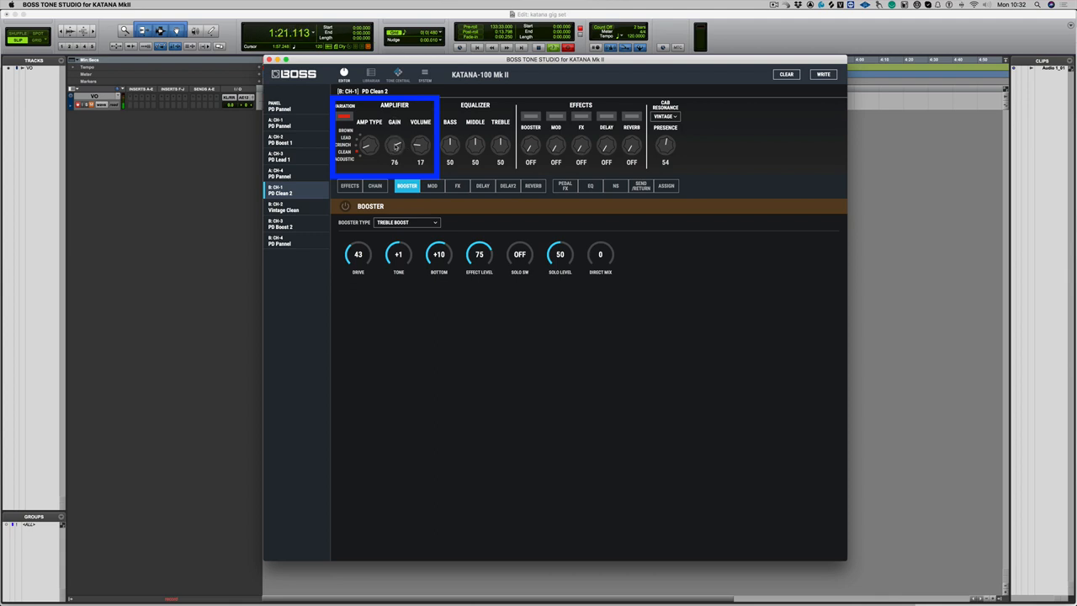
pyautogui.moveTo(393, 144); pyautogui.dragTo(393, 152)
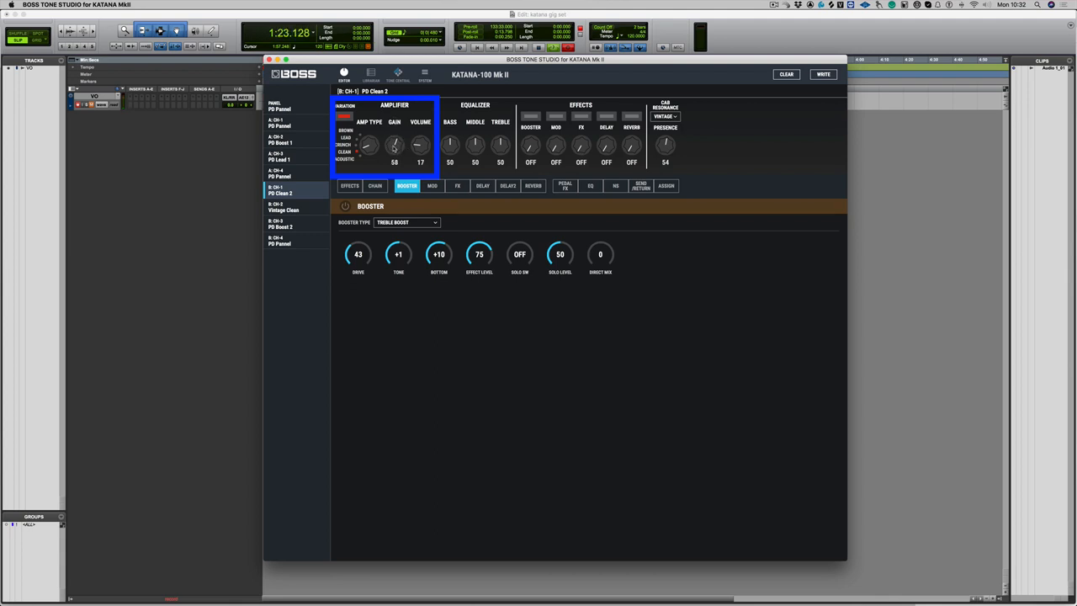
# Switch on the Treble Boost booster and pull its Bottom knob down from +10.
pyautogui.click(346, 205)
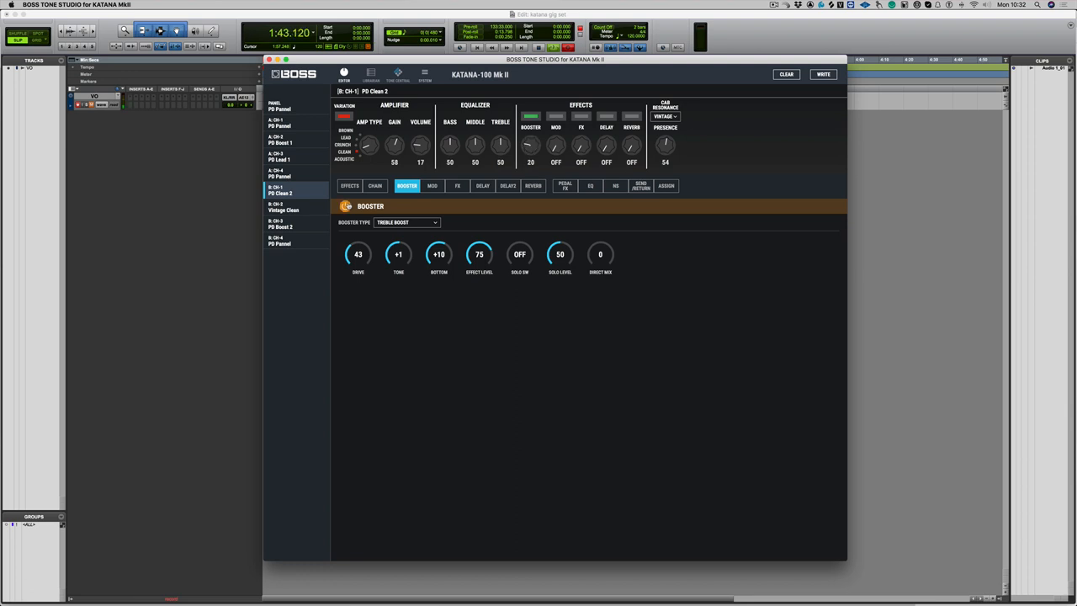
pyautogui.click(438, 254)
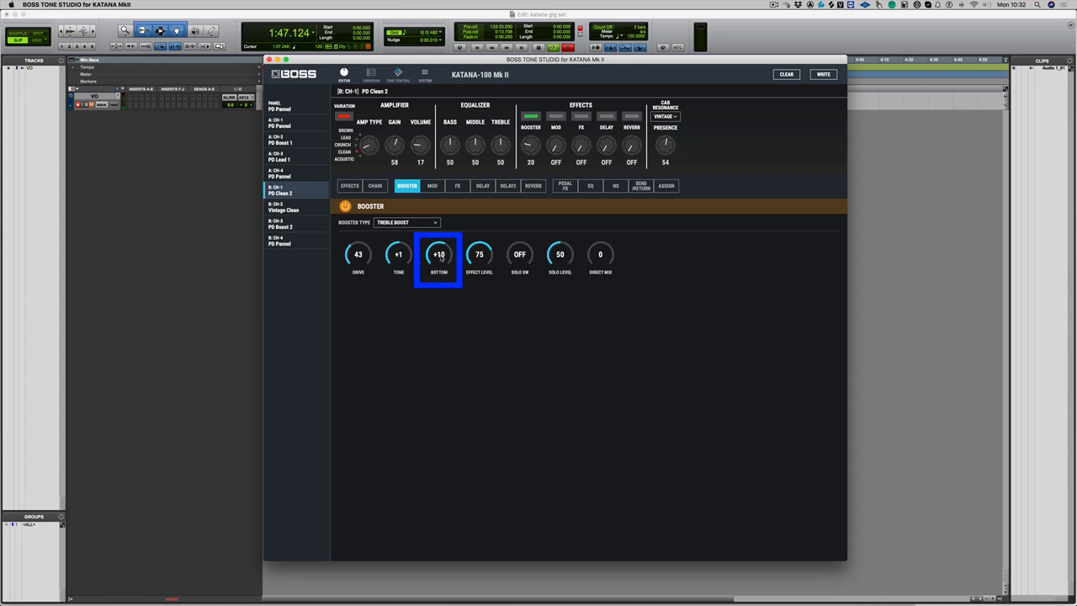
pyautogui.moveTo(437, 254); pyautogui.dragTo(437, 266)
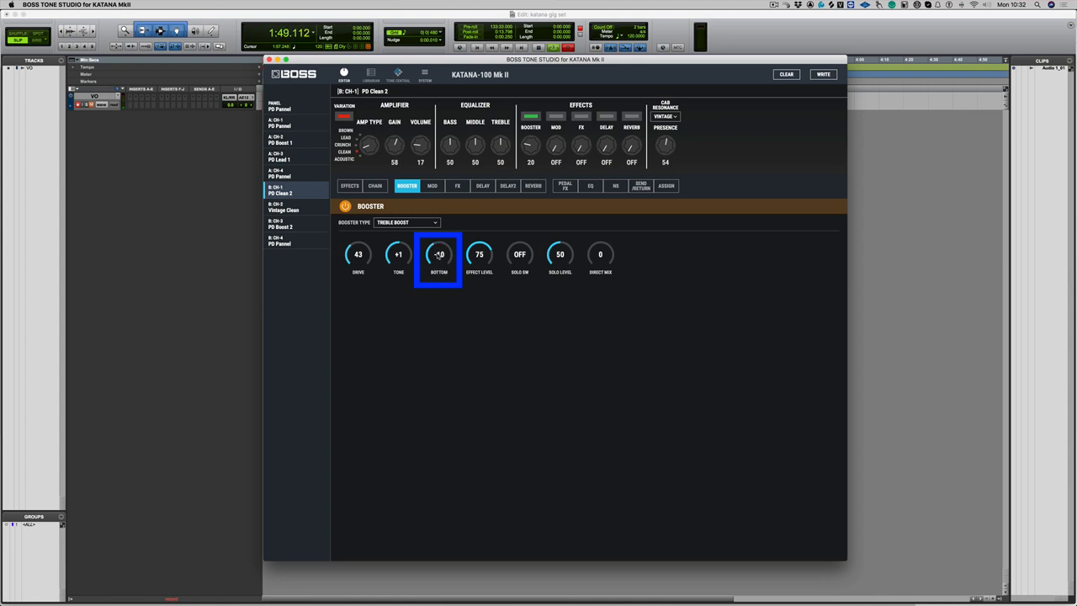